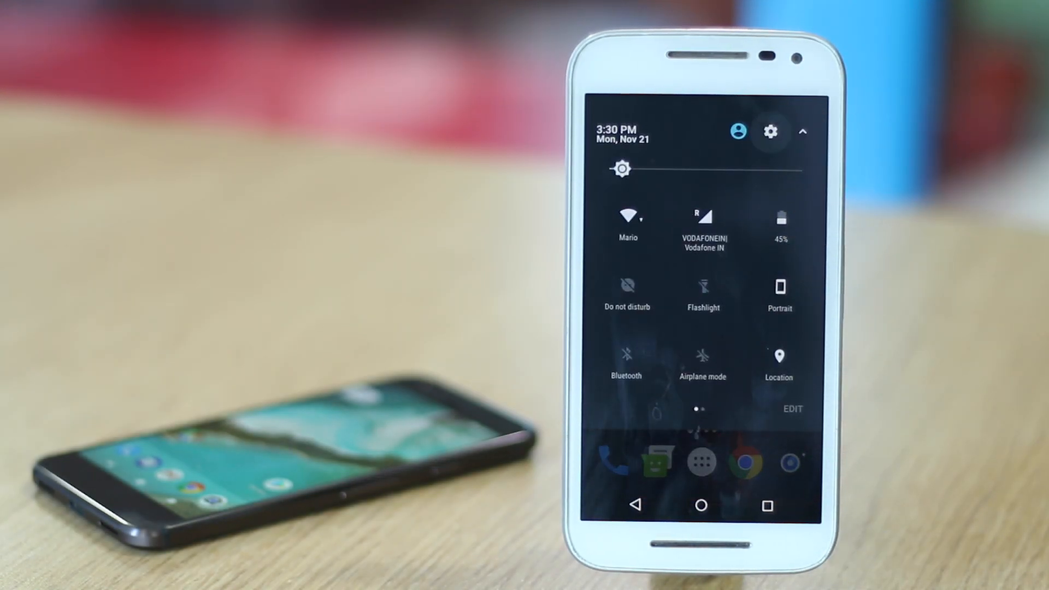
Step: Reach the Security page of Android Settings from the Quick Settings gear
click(770, 131)
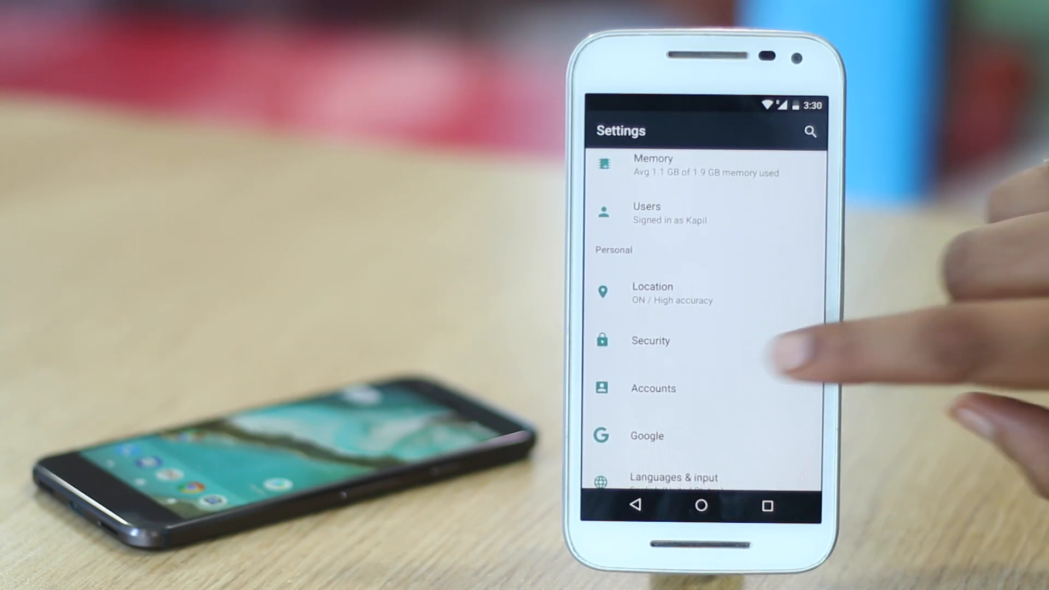
click(649, 341)
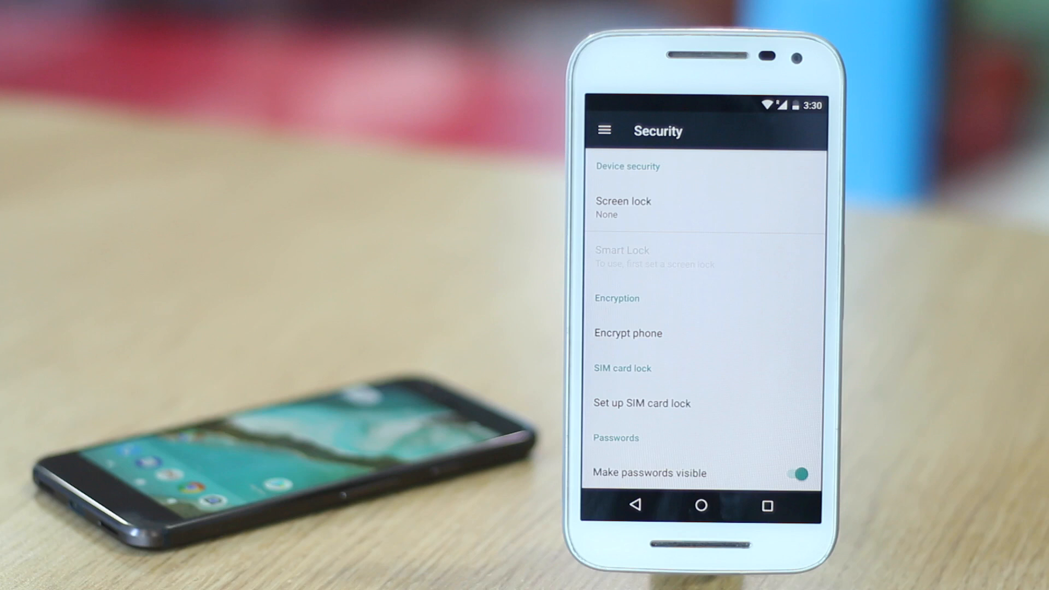
scroll(down, 3)
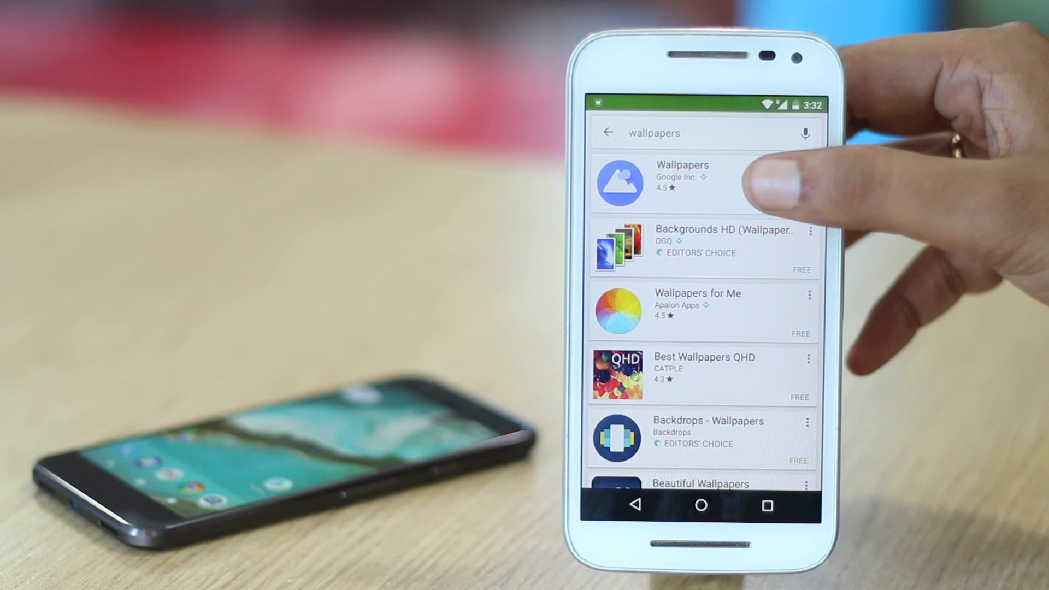
Step: Show the installed Nova Launcher (Beta) listing in the Play Store
click(682, 181)
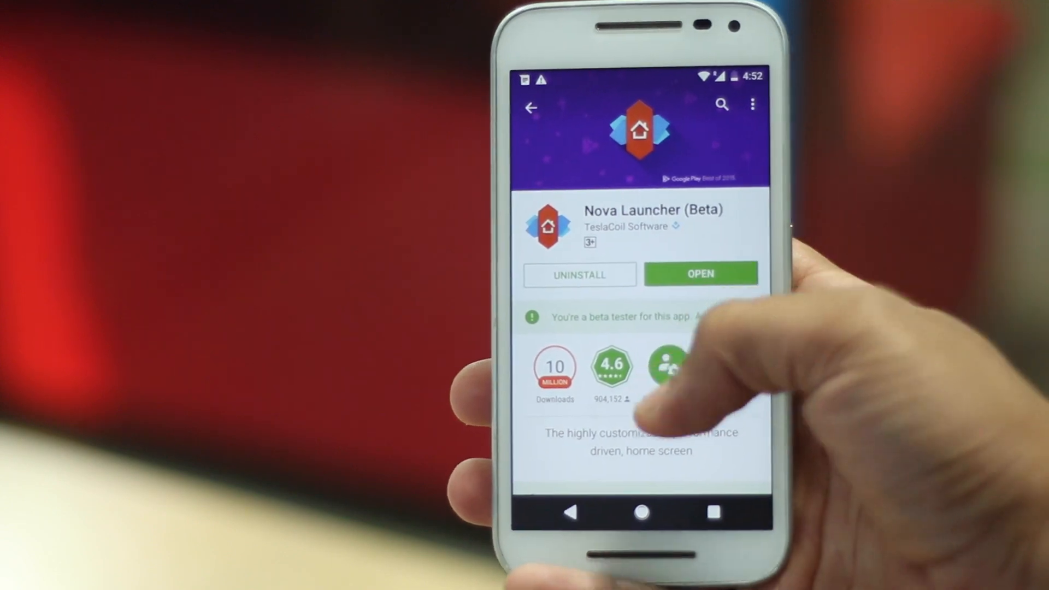
Step: Leave the Play Store listing for the main Android Settings list
scroll(down, 3)
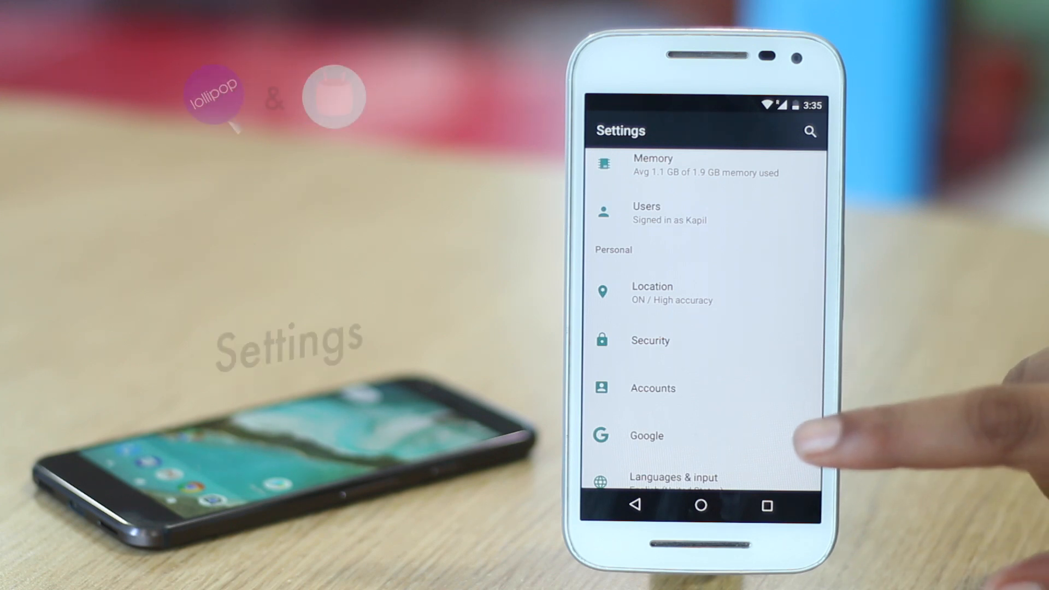
Step: Choose Nova Launcher as the home app and enter Nova Settings
scroll(up, 3)
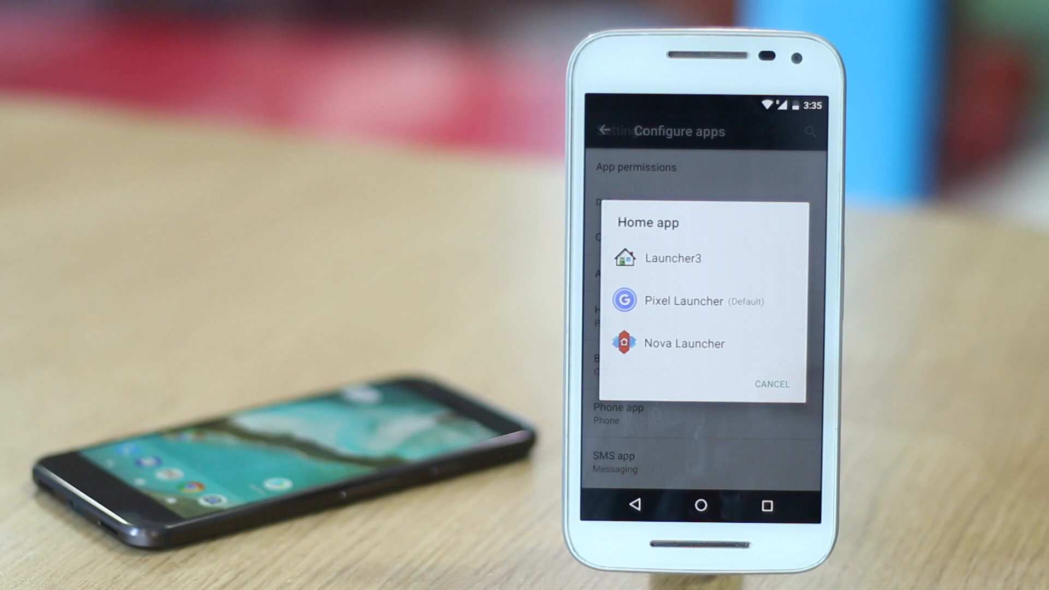
click(683, 343)
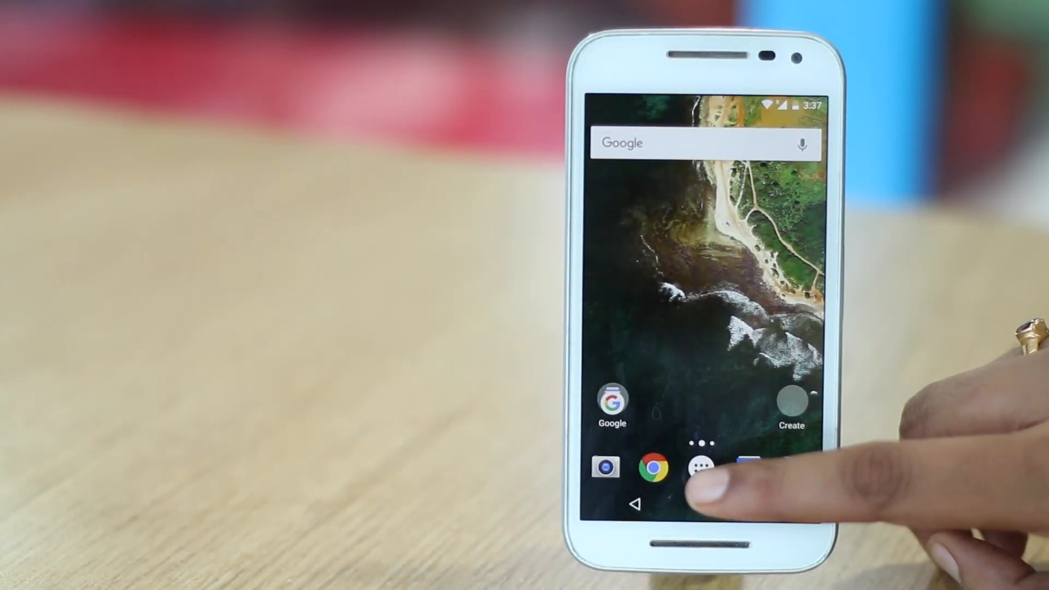
click(699, 468)
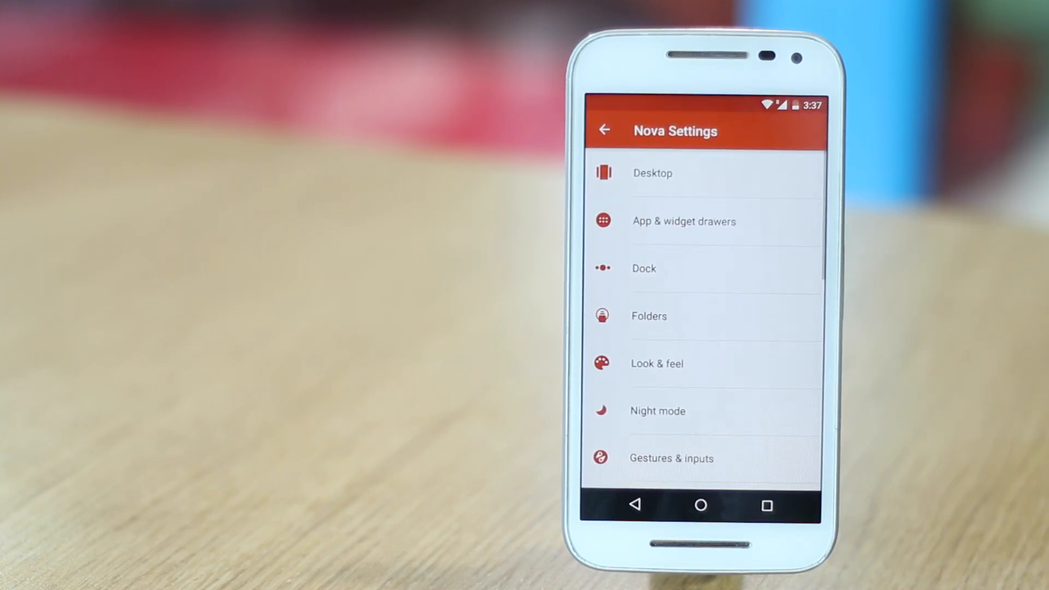
Step: Set the desktop to a 5x5 grid, 125% icons and the dotted page indicator
click(651, 173)
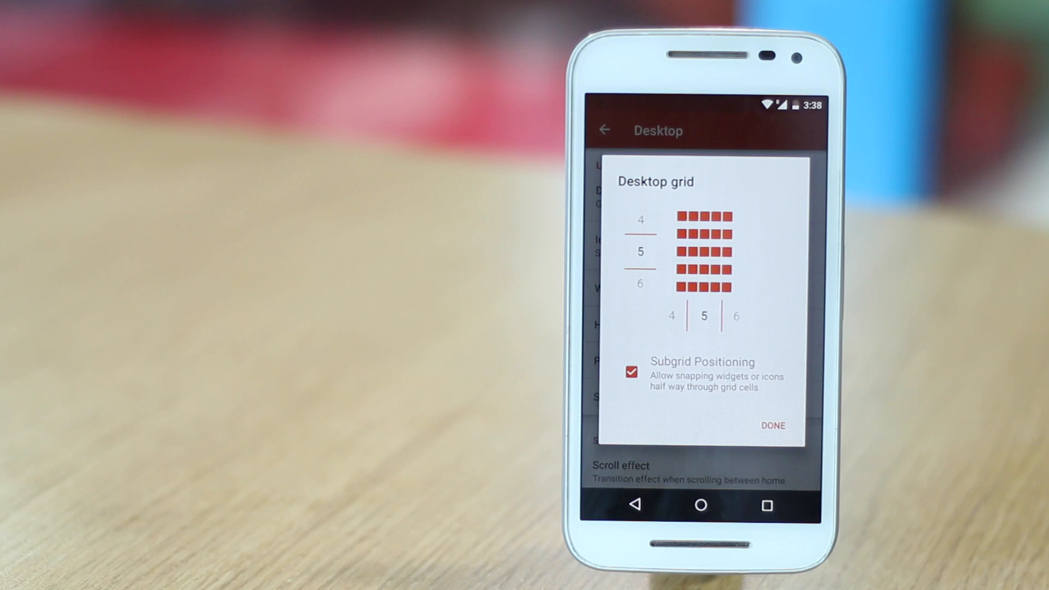
click(772, 425)
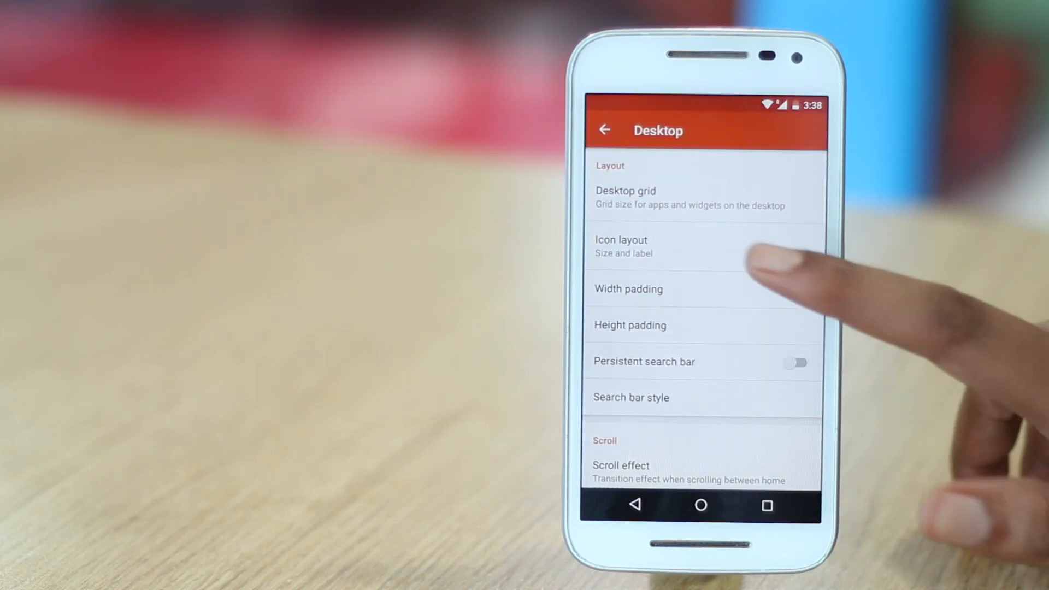
click(621, 246)
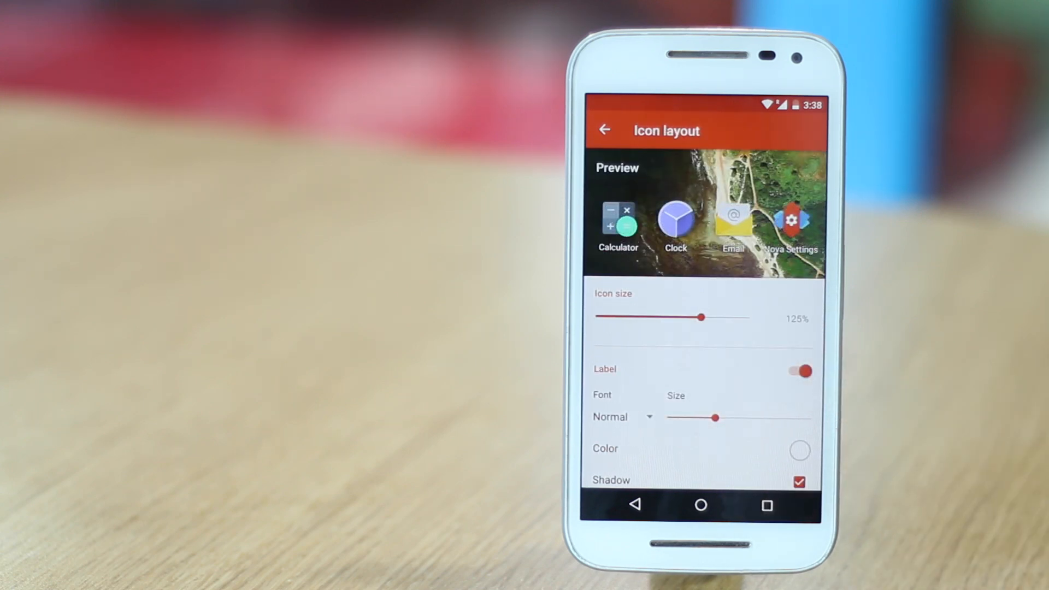
click(603, 129)
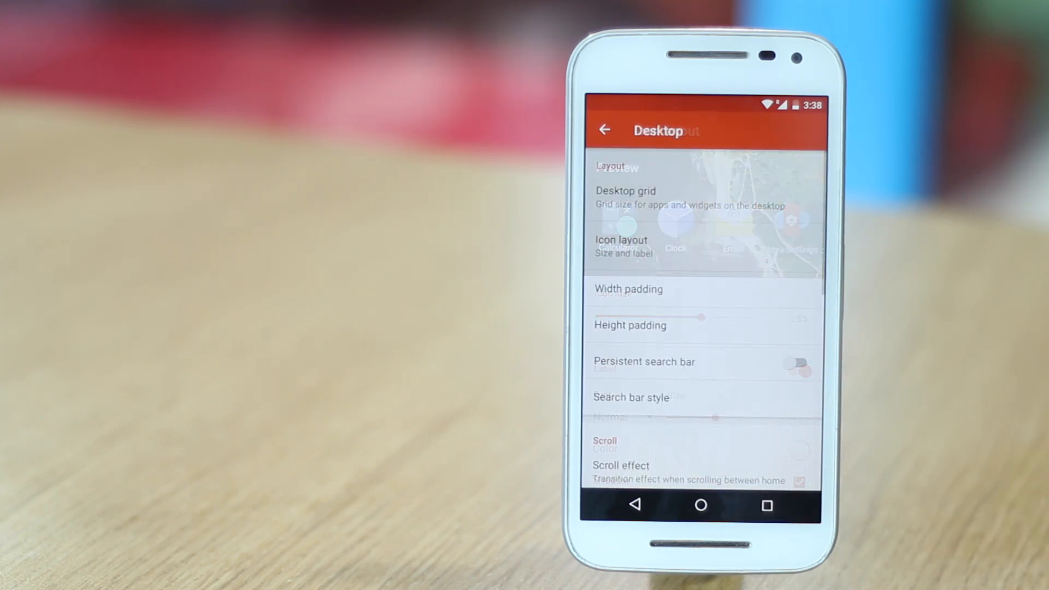
scroll(up, 3)
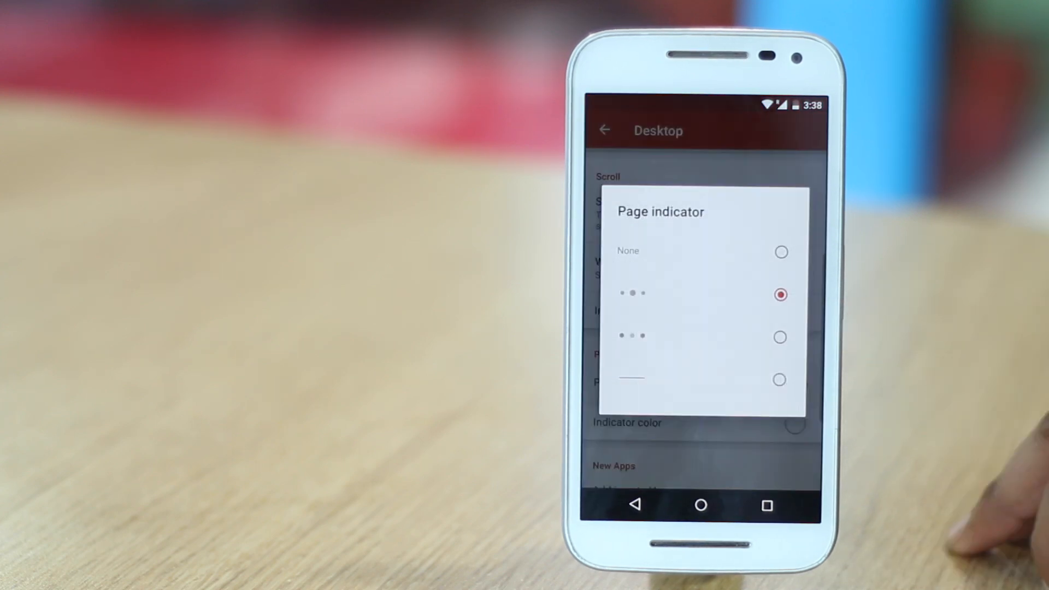
click(780, 253)
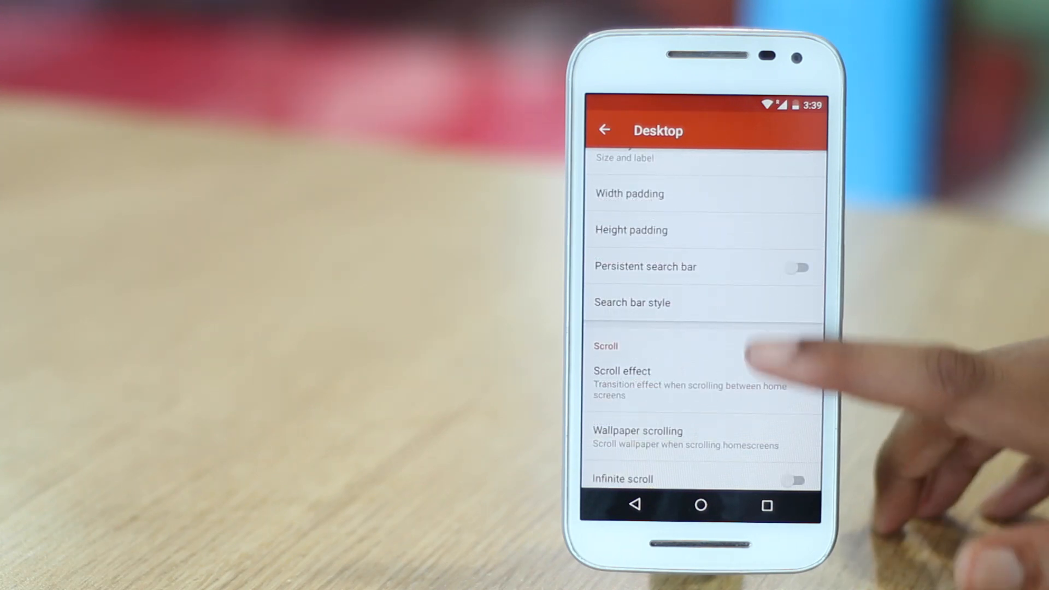
Step: Give the desktop search bar the pill style with the coloured G logo
click(630, 302)
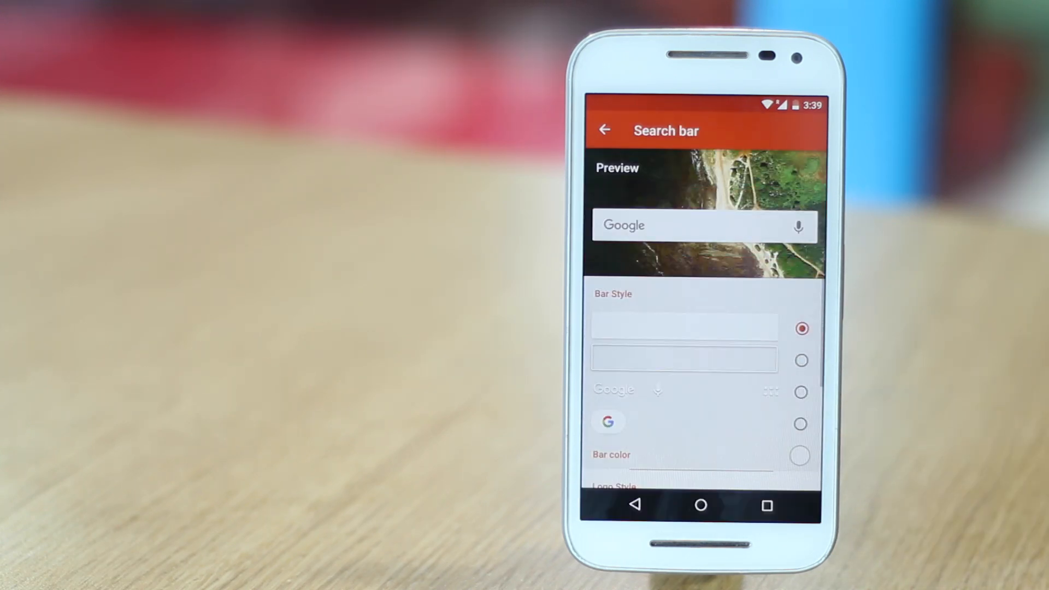
click(801, 424)
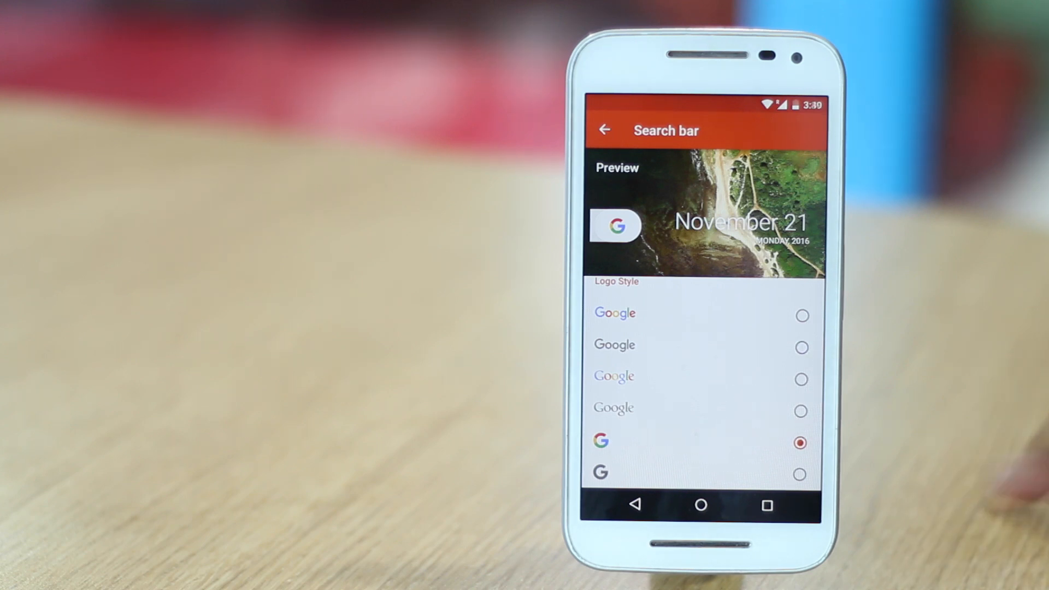
click(604, 130)
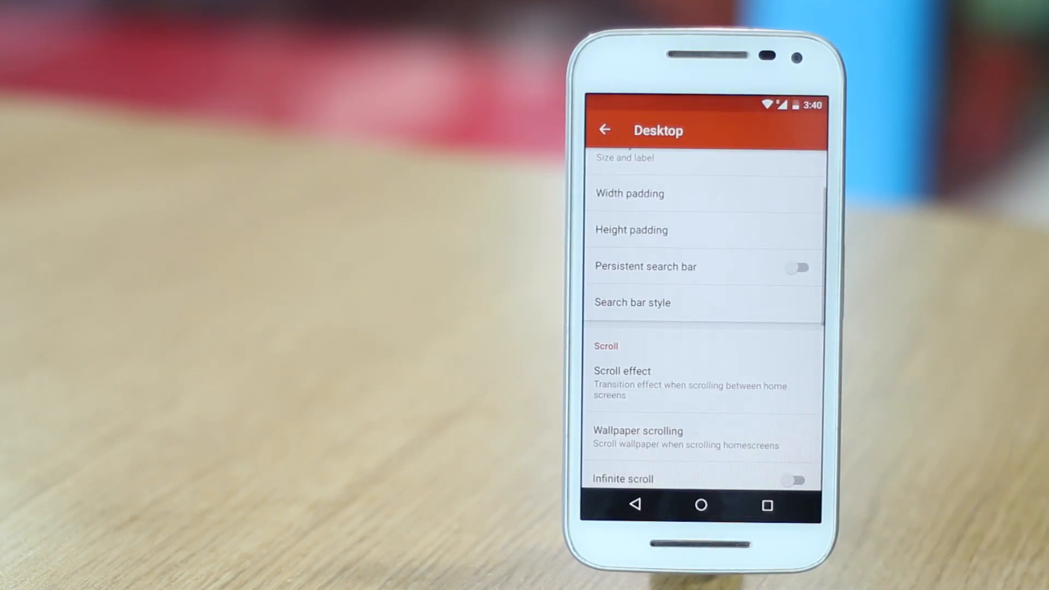
click(604, 130)
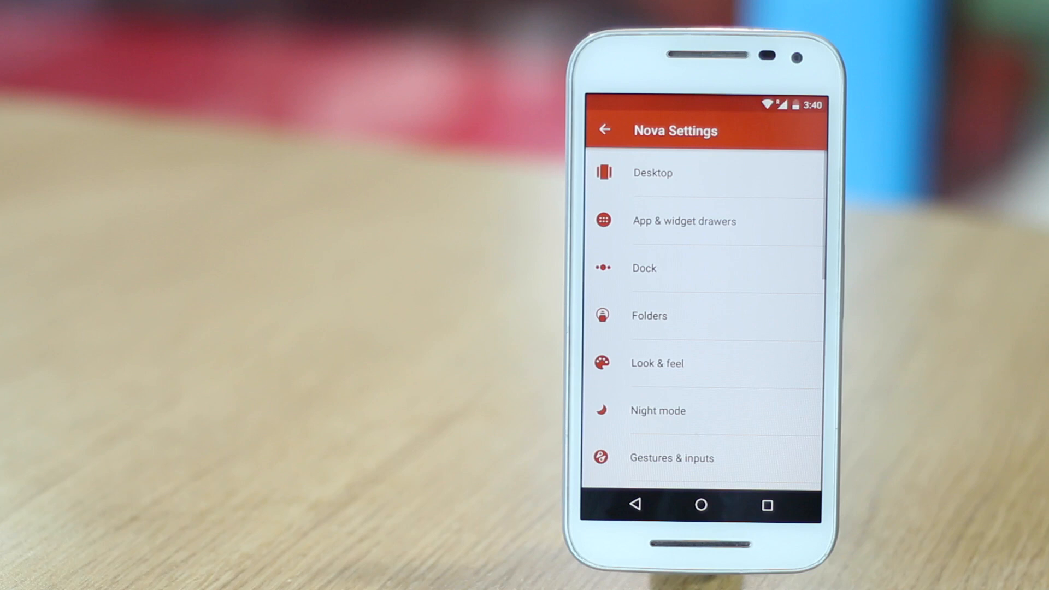
Step: Review the app drawer grid and icon layout and switch off its card background
click(684, 221)
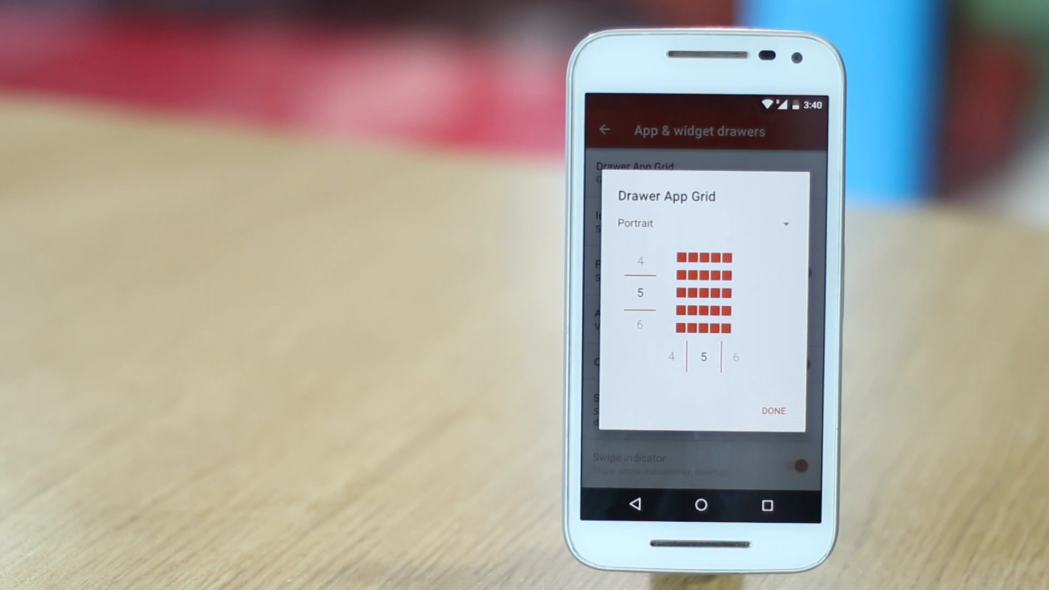
click(774, 409)
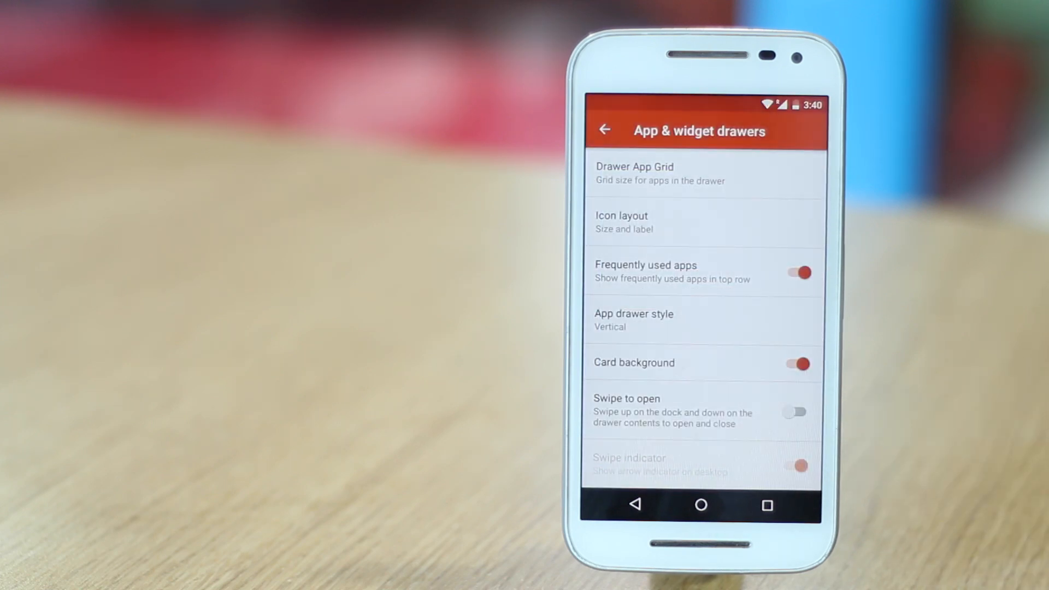
click(794, 363)
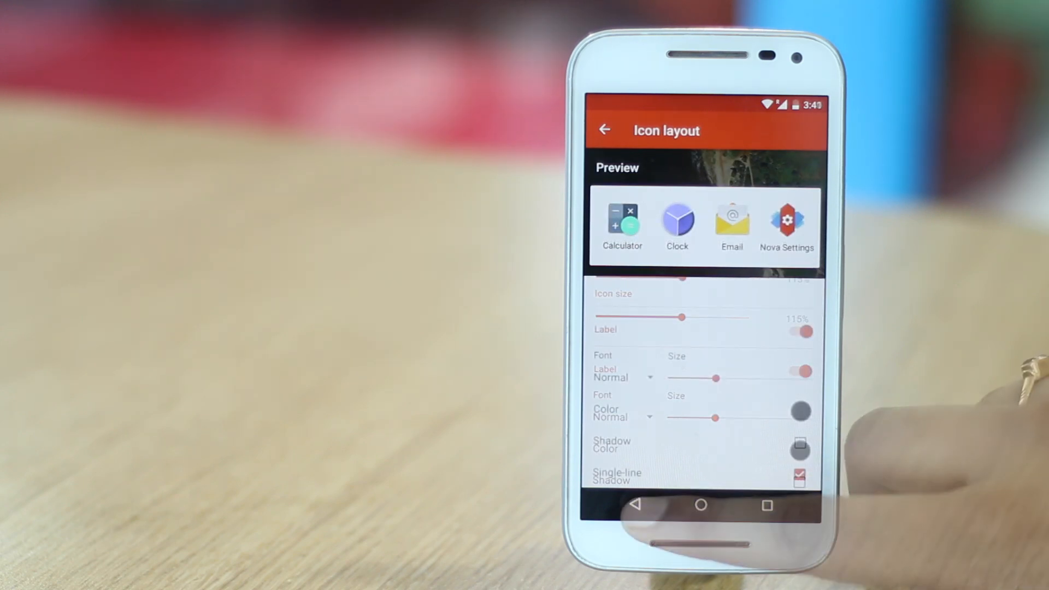
click(604, 130)
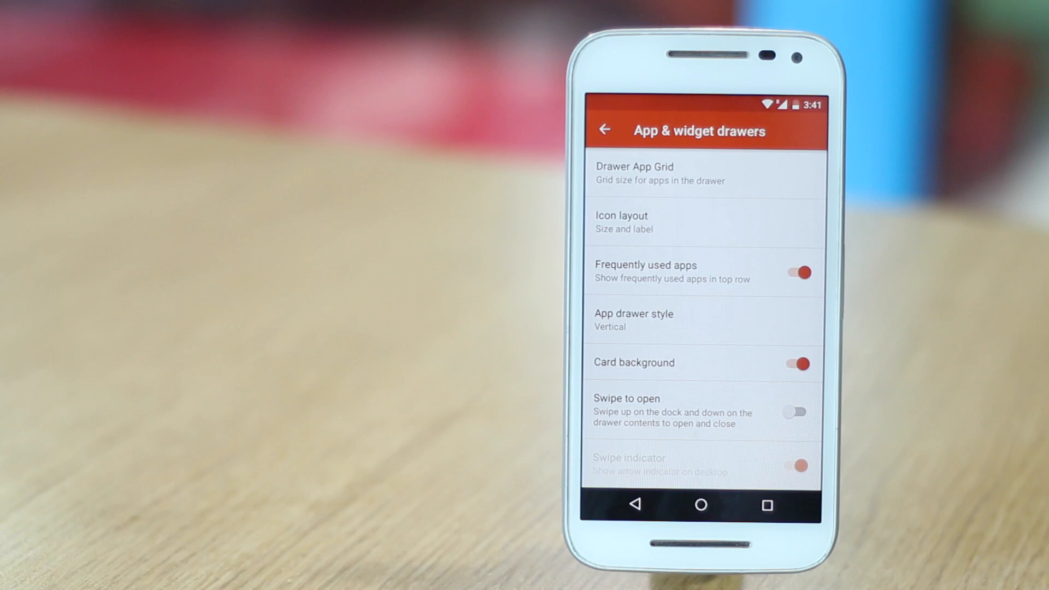
click(795, 363)
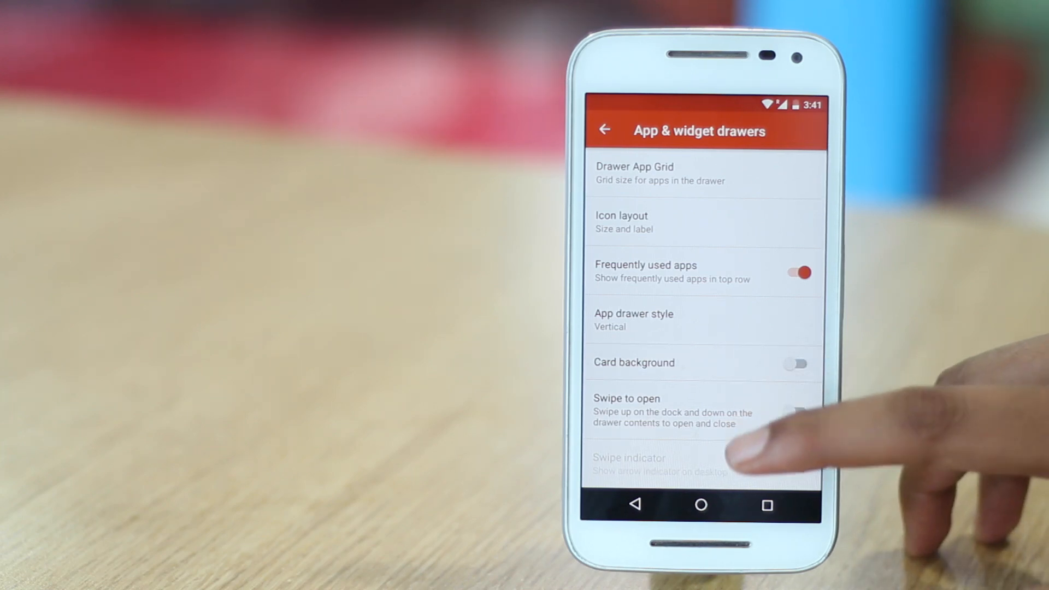
Step: Enable a persistent search bar above the drawer apps and move on to Dock settings
scroll(up, 3)
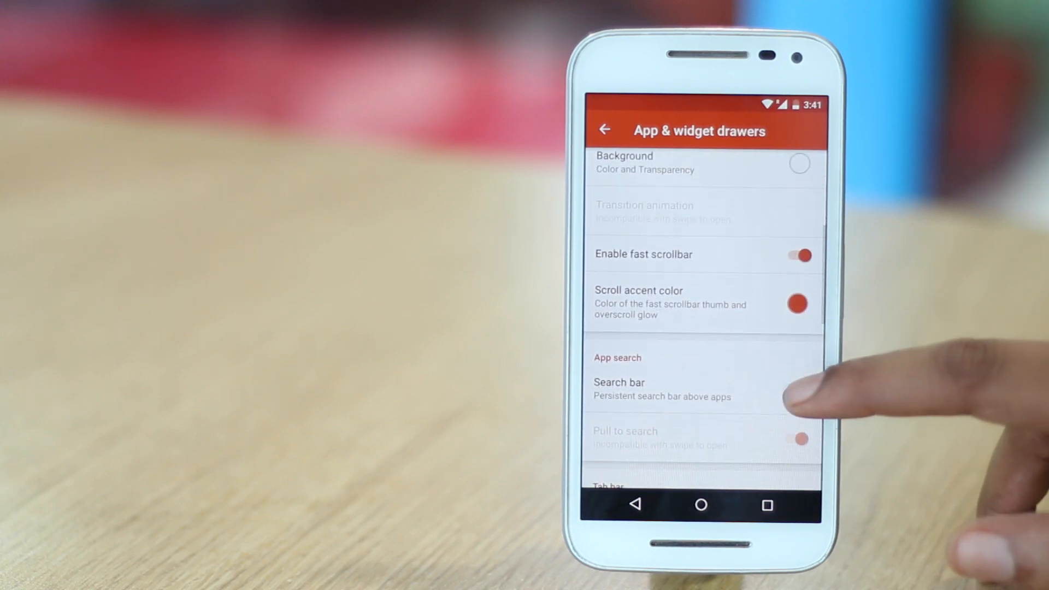
click(796, 390)
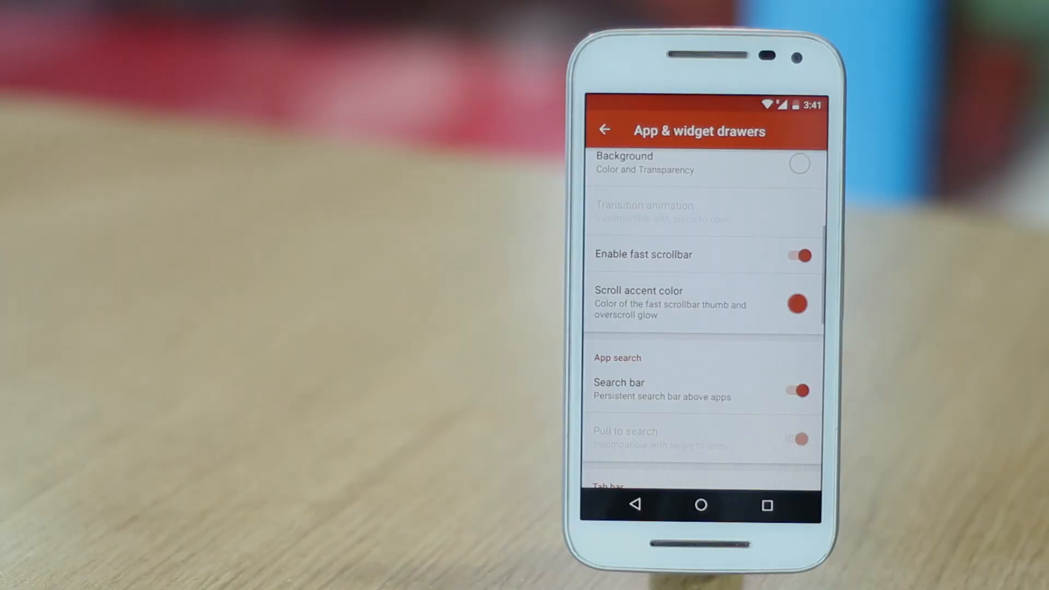
click(603, 129)
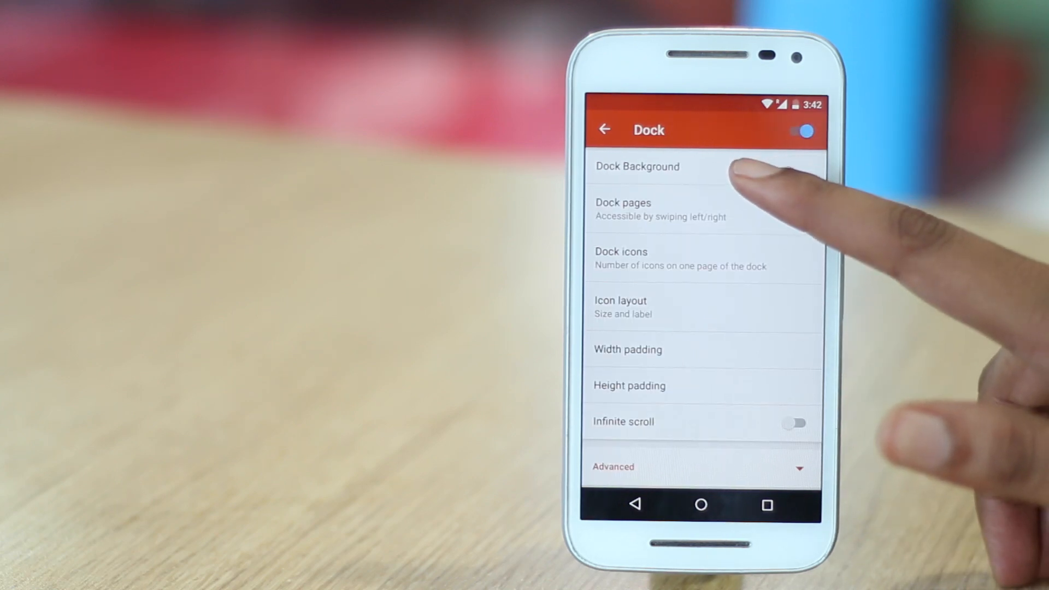
Step: Make the dock background a white rectangle at 75% transparency drawn behind the navigation bar
click(636, 166)
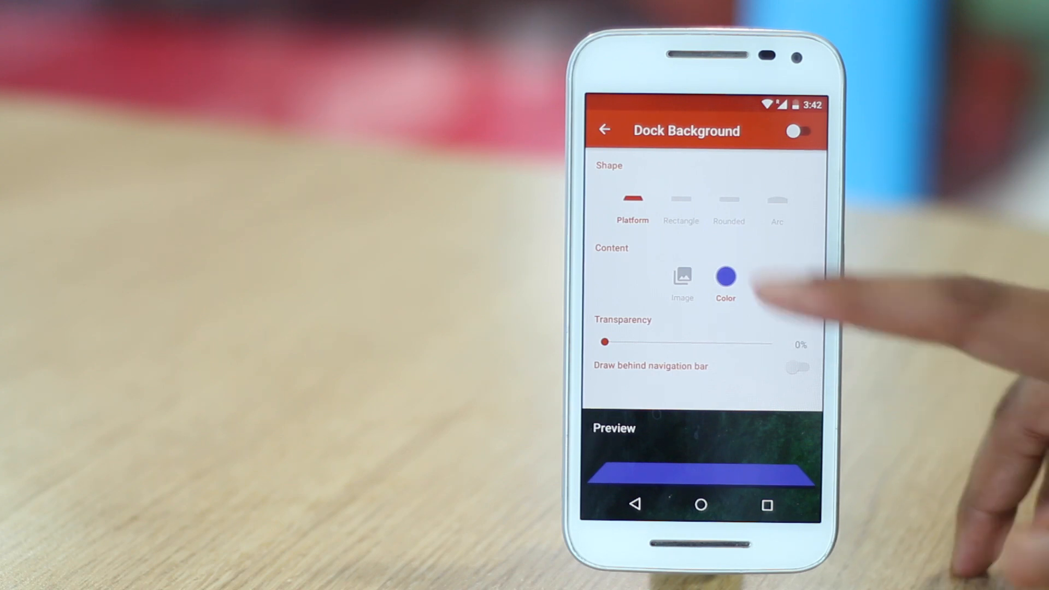
click(680, 204)
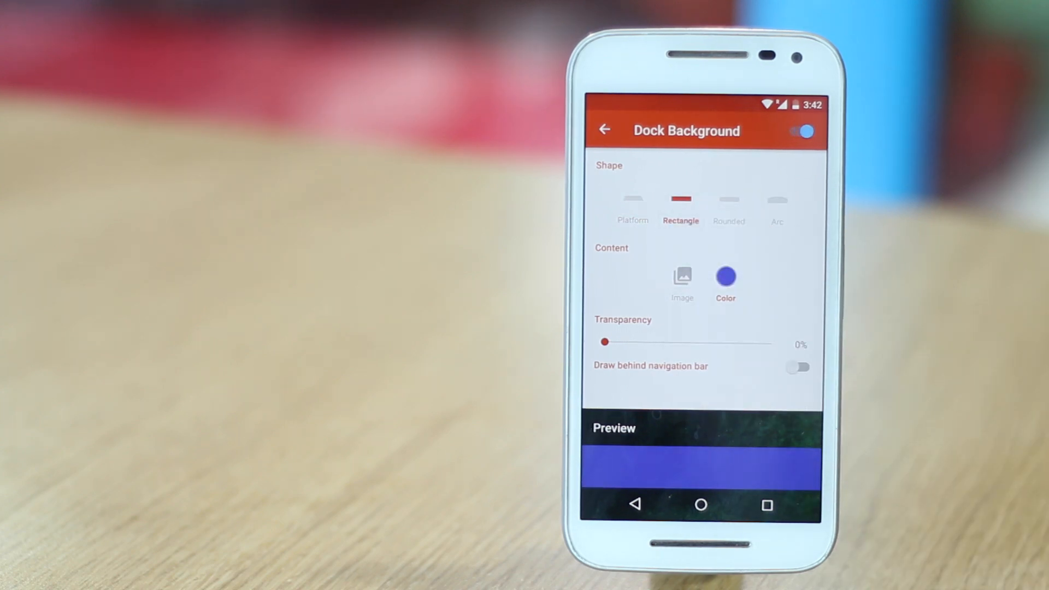
click(725, 275)
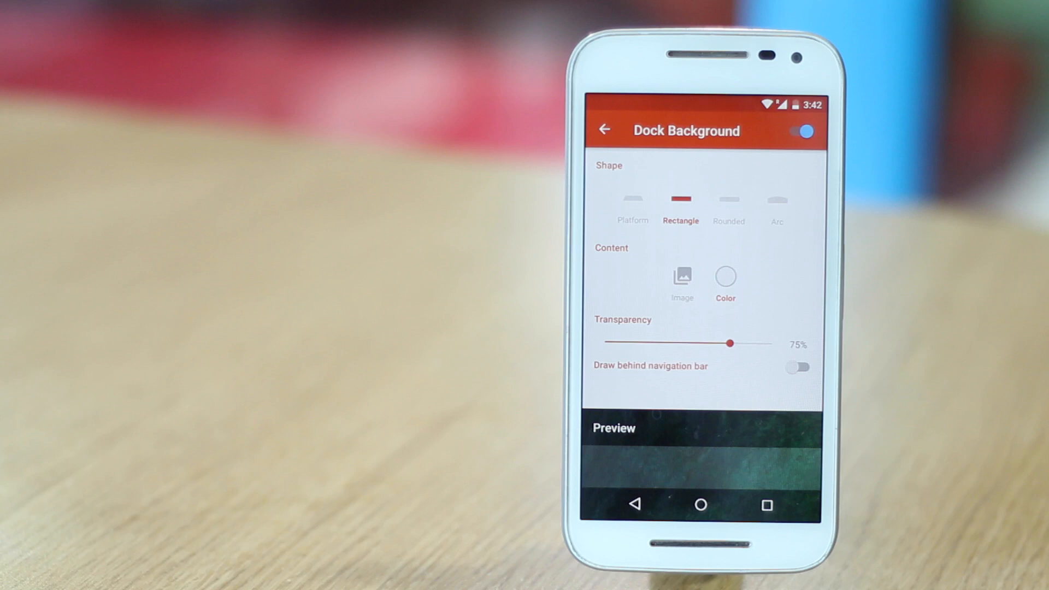
click(798, 367)
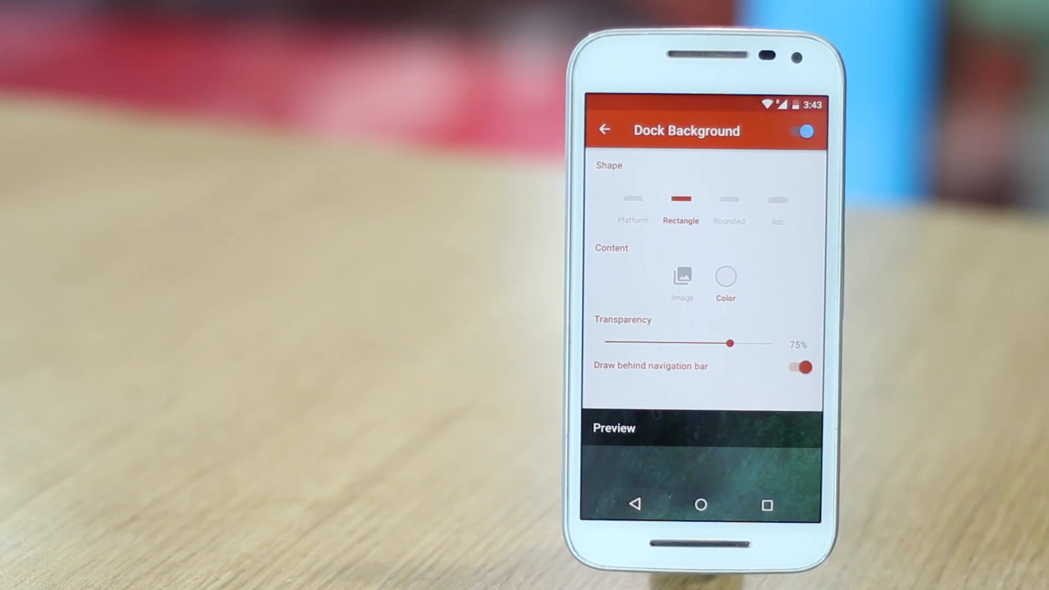
Step: Check the dock icon size and label options and return to Nova Settings
click(604, 129)
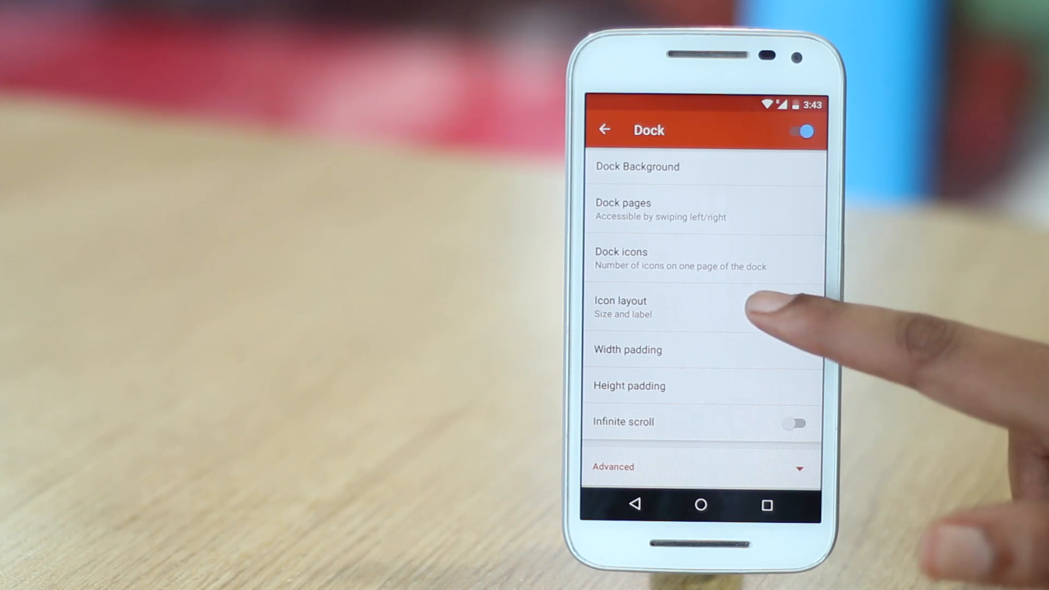
click(621, 307)
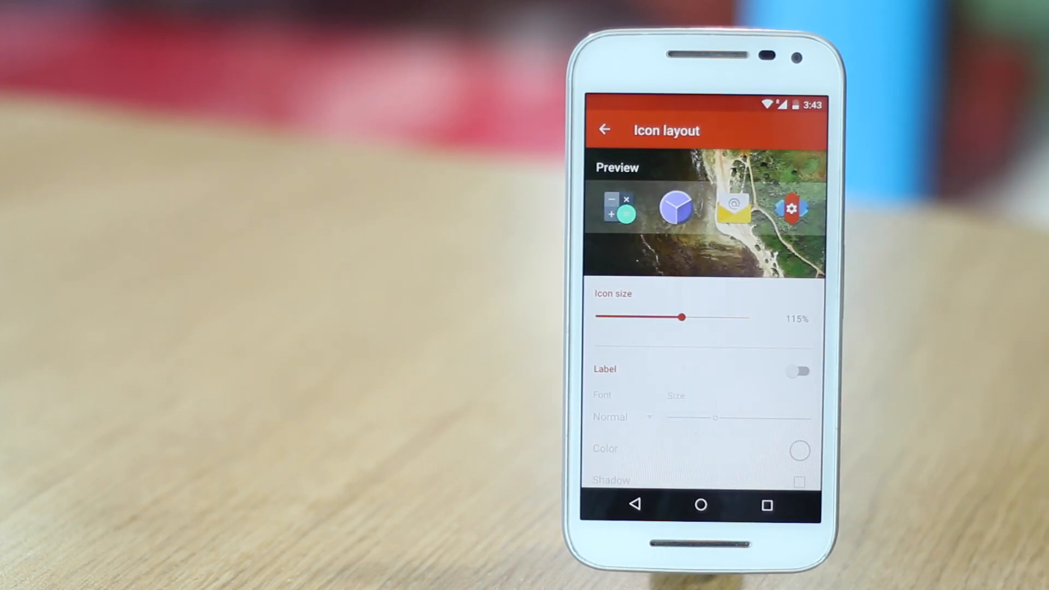
click(603, 128)
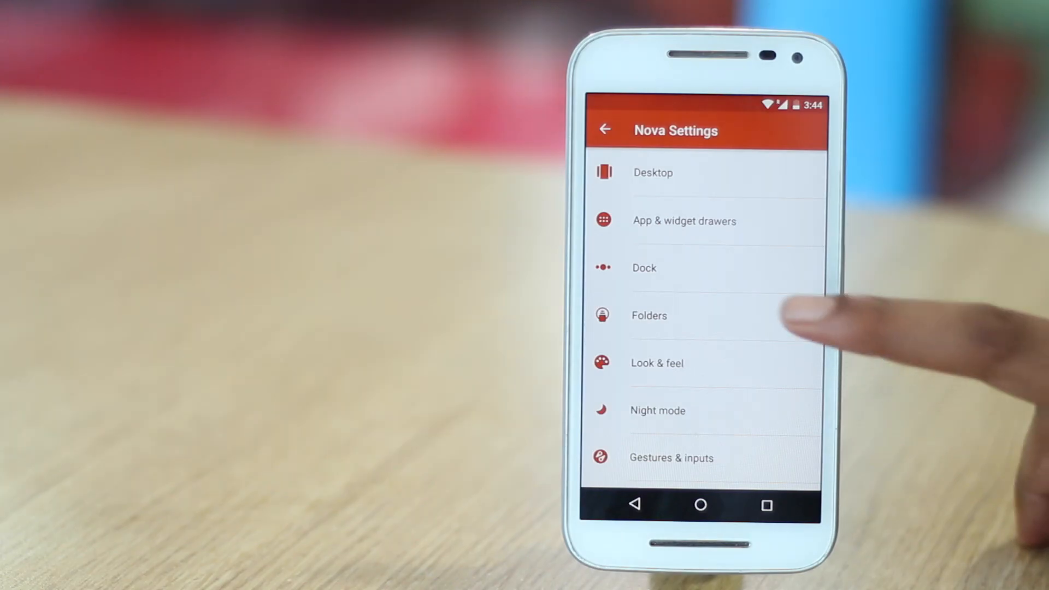
Step: Set folders to a Grid preview with the N Preview background
click(649, 315)
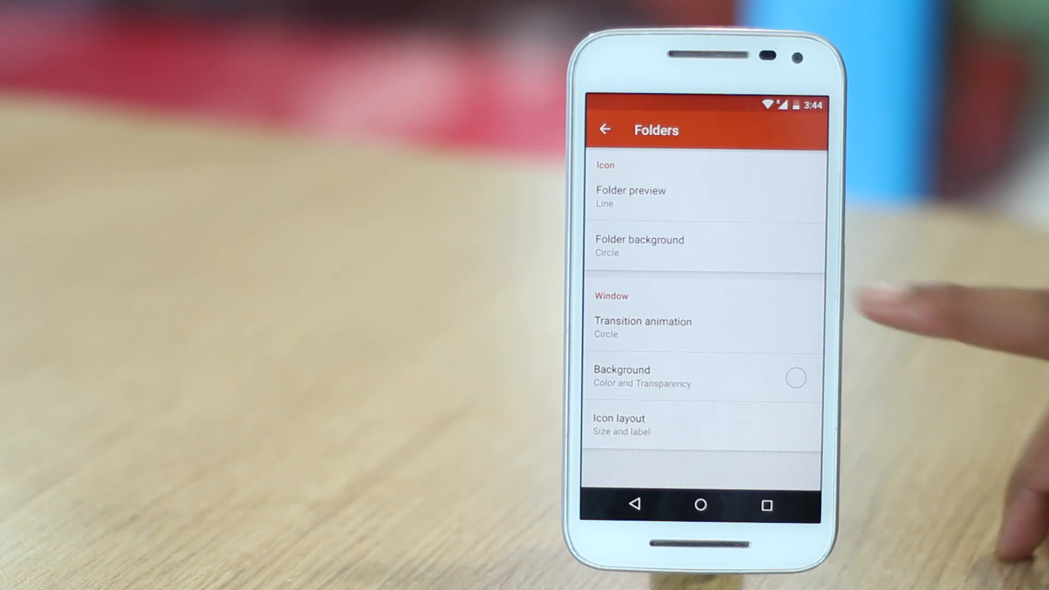
click(639, 245)
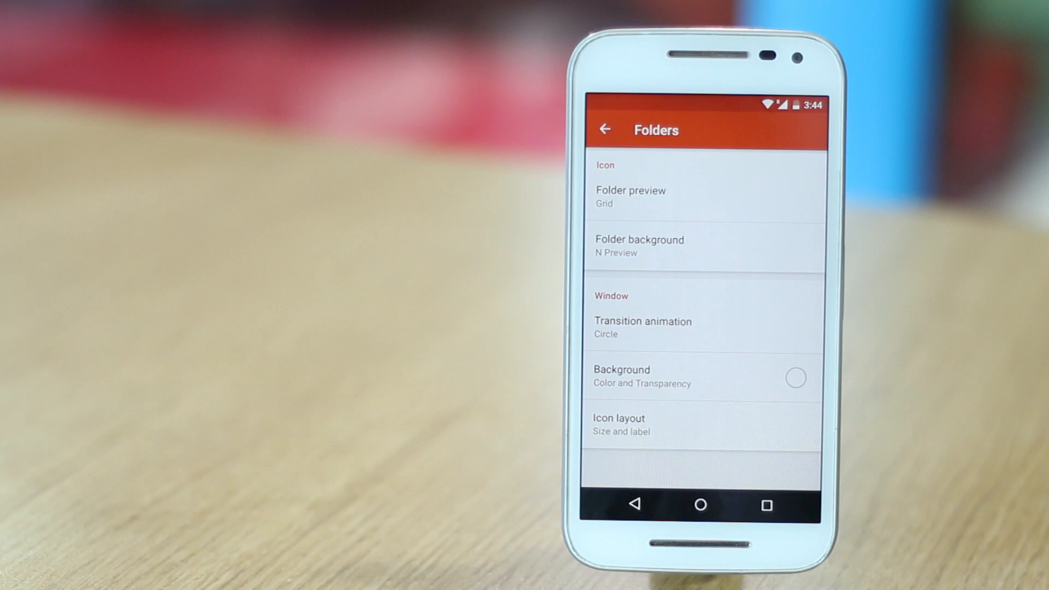
click(618, 423)
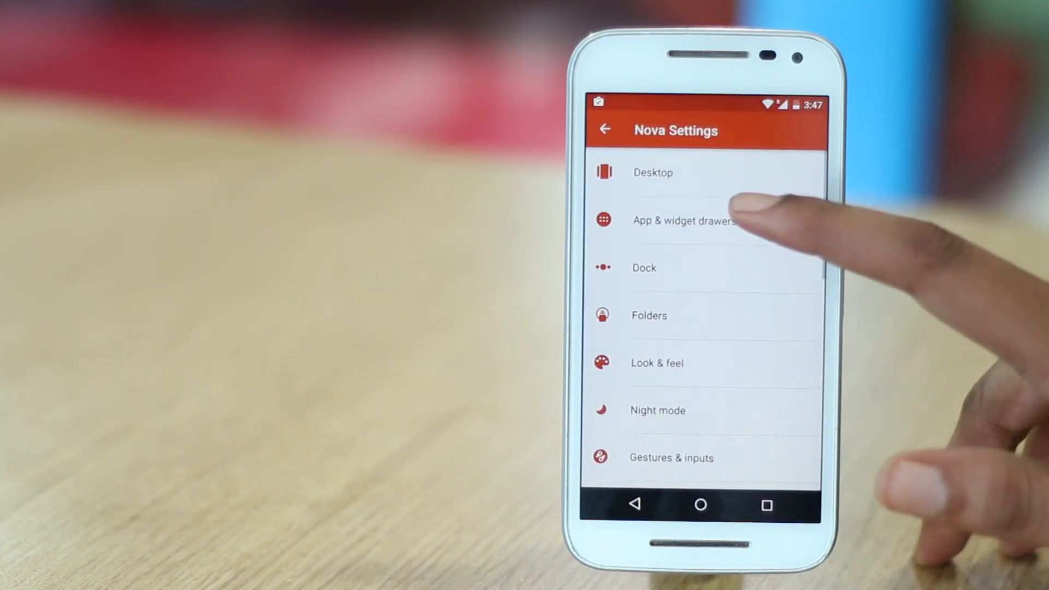
Step: Verify Look & feel uses the Pixel Icon Pack theme, then return to the home screen
scroll(up, 3)
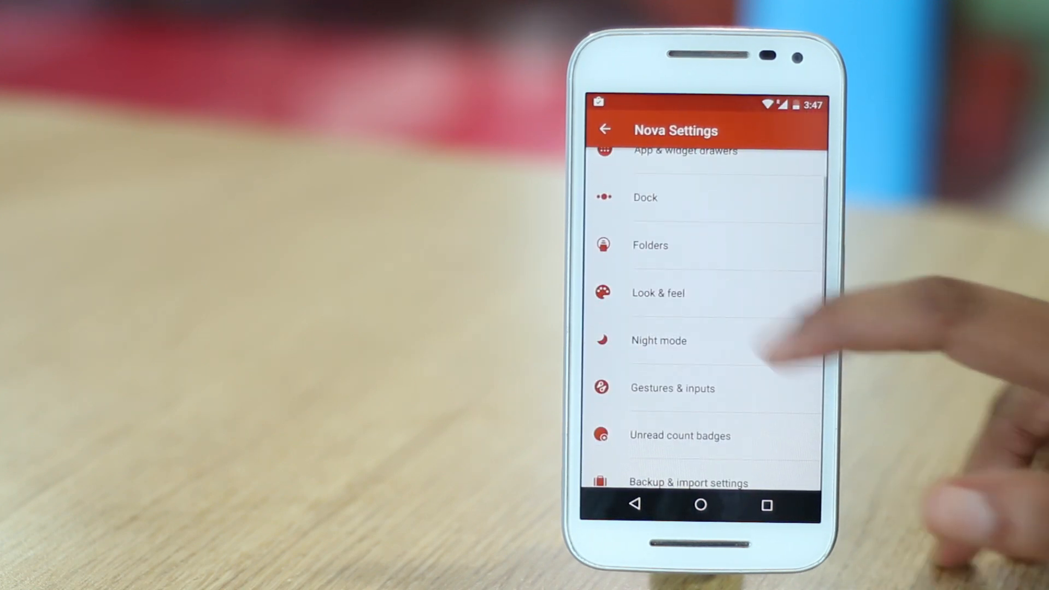
click(658, 293)
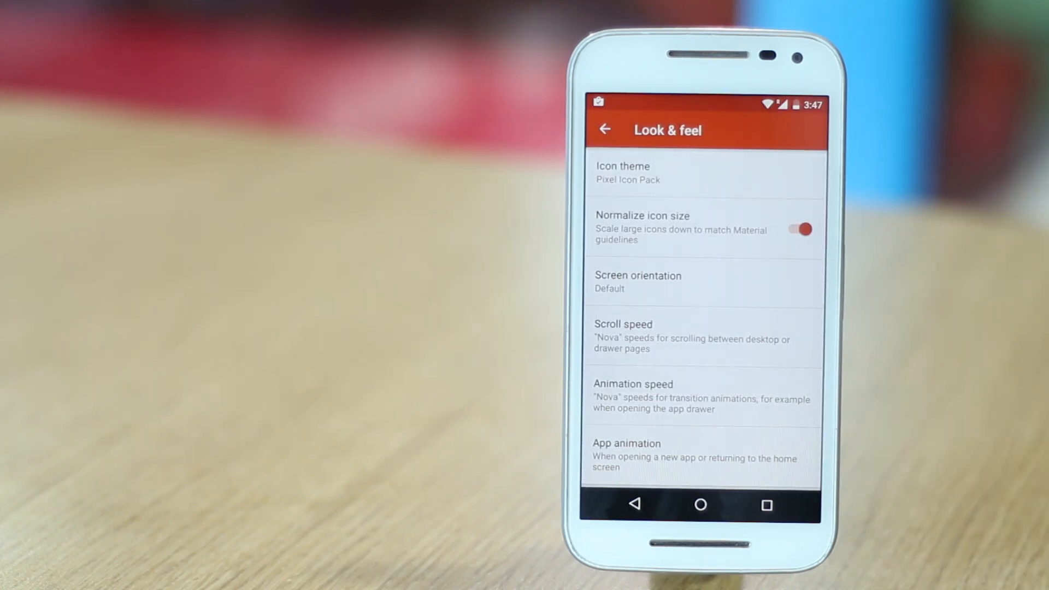
click(700, 506)
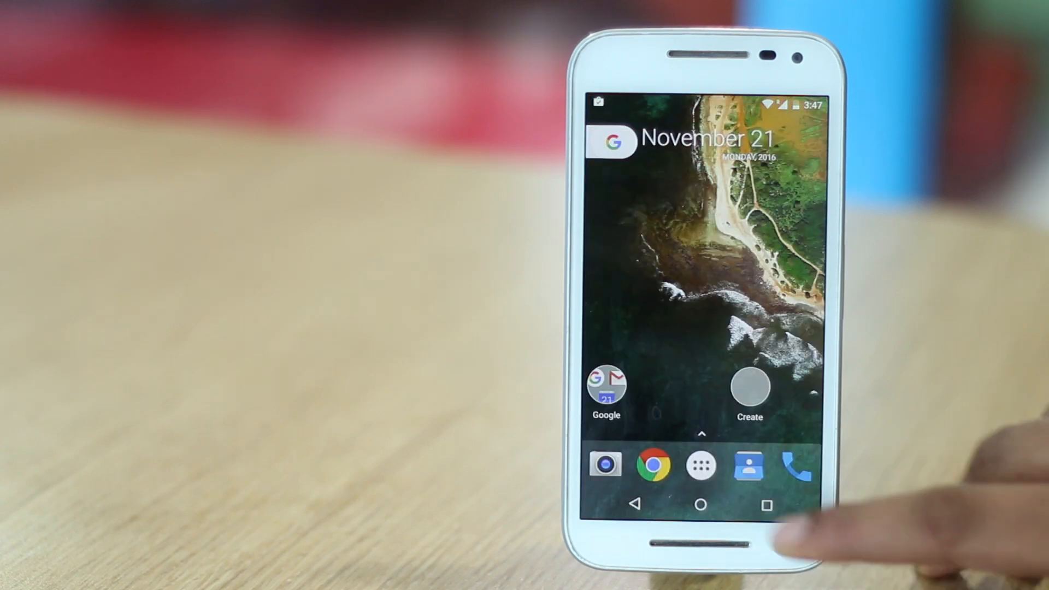